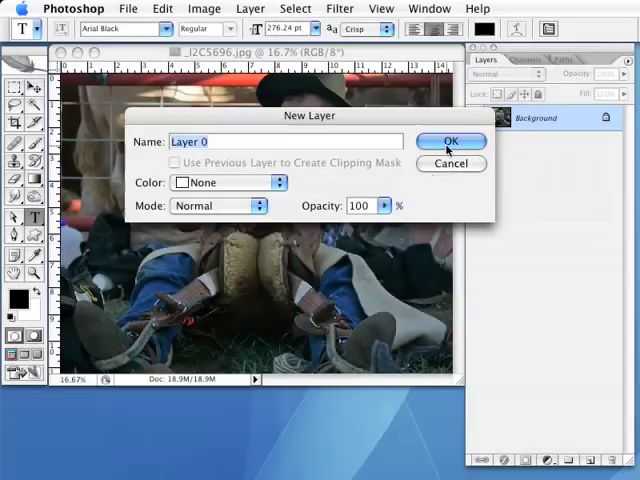
# - Convert the locked Background layer into Layer 0, keeping the default name
pyautogui.click(450, 140)
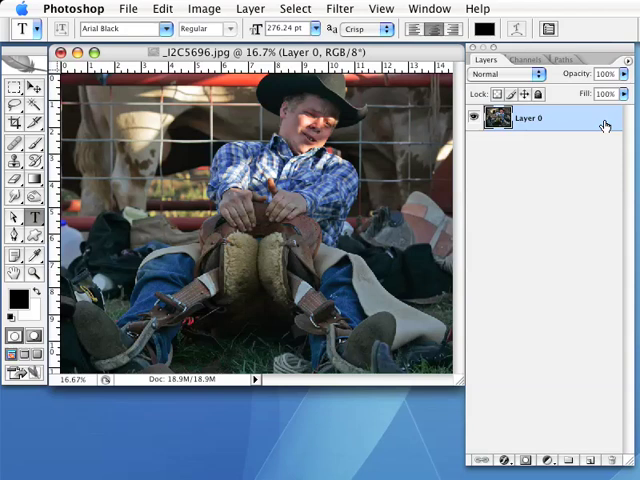
pyautogui.moveTo(595, 146)
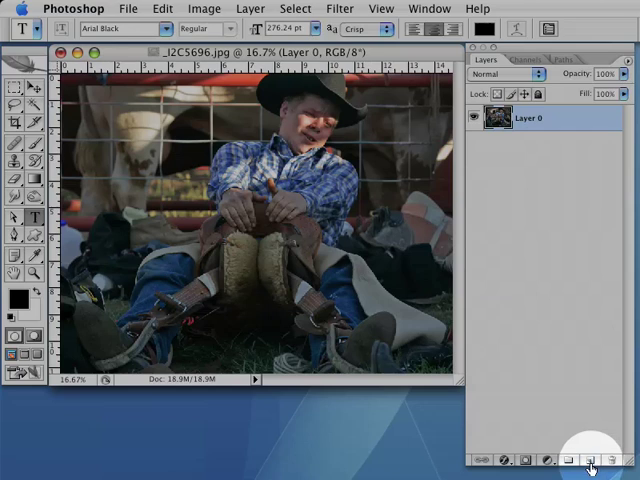
# - Create empty Layer 1 and place it below the photo's Layer 0
pyautogui.click(591, 460)
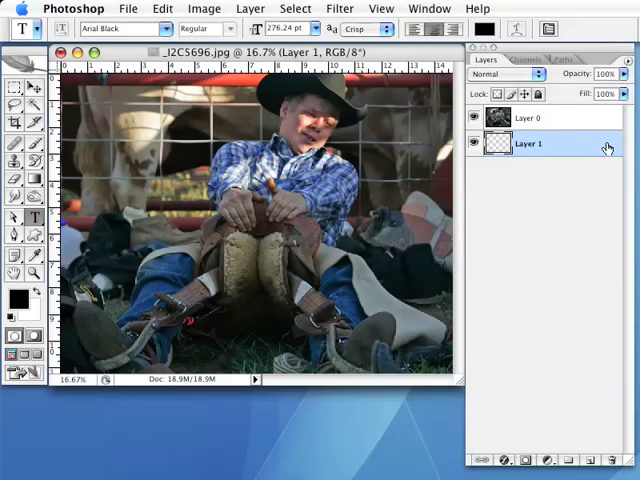
pyautogui.moveTo(557, 221)
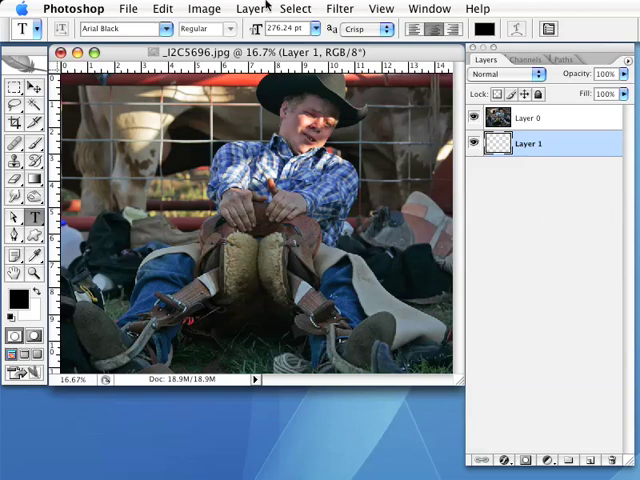
# - Add 10 percent to canvas width and height using relative percent units in Canvas Size
pyautogui.click(205, 8)
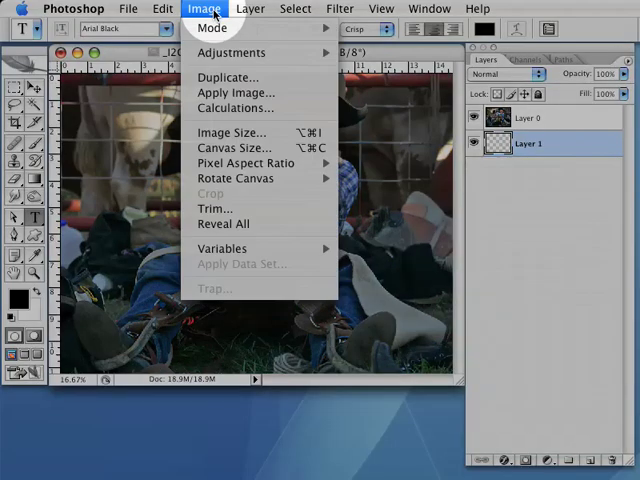
pyautogui.moveTo(233, 147)
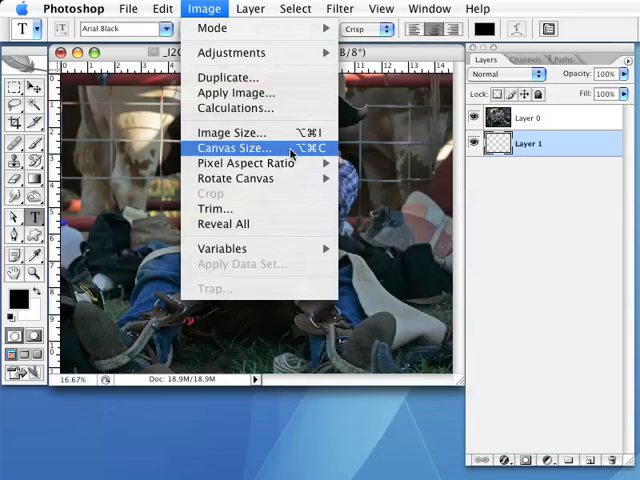
pyautogui.click(232, 147)
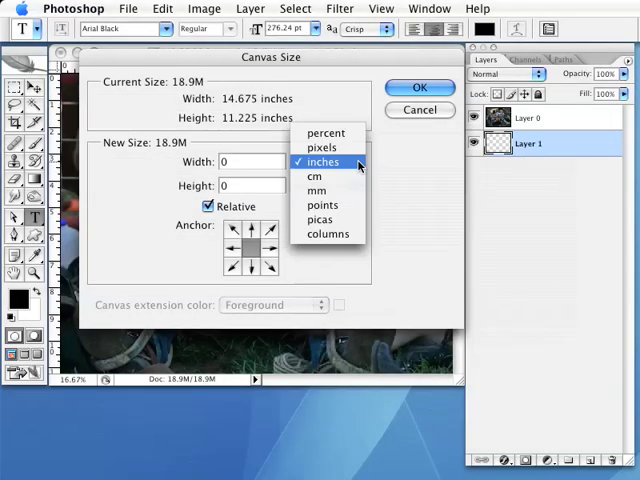
pyautogui.moveTo(325, 133)
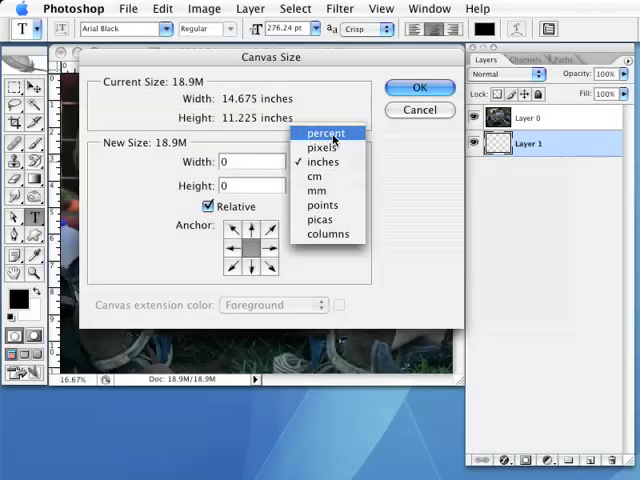
pyautogui.click(324, 133)
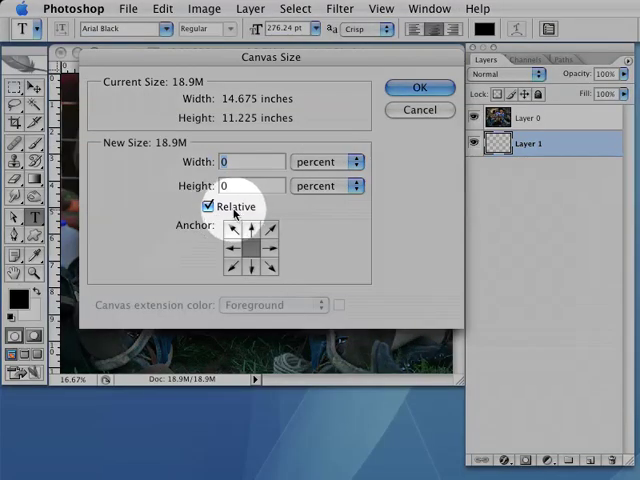
pyautogui.moveTo(211, 207)
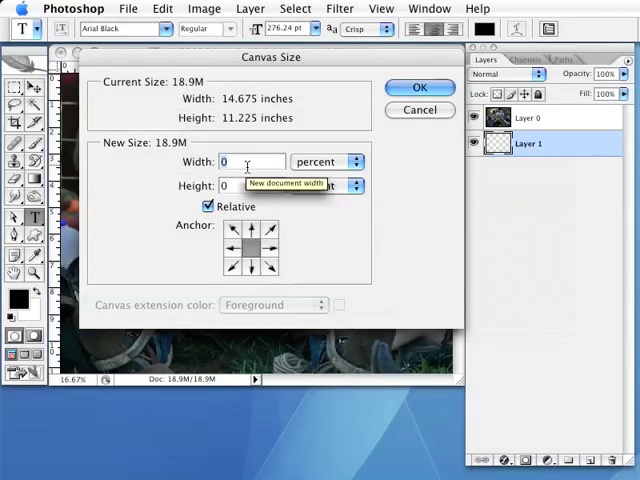
pyautogui.write('10')
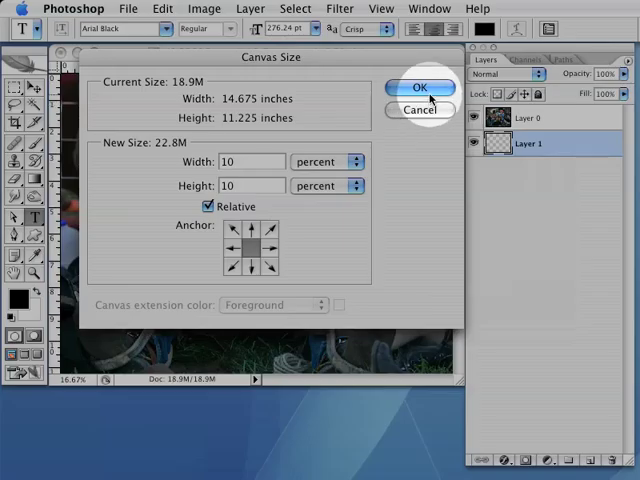
pyautogui.click(419, 87)
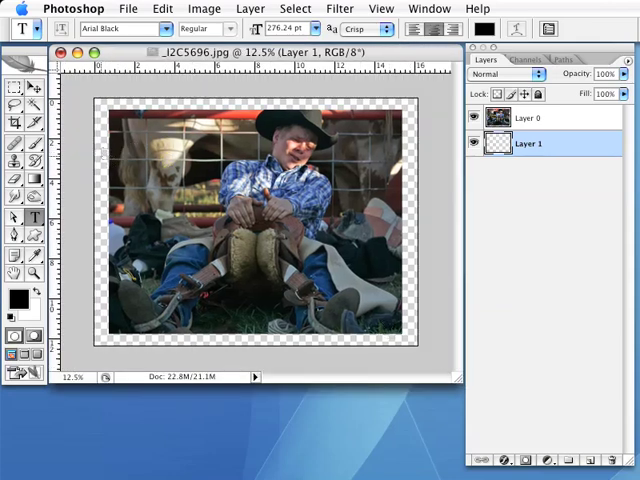
pyautogui.moveTo(525, 168)
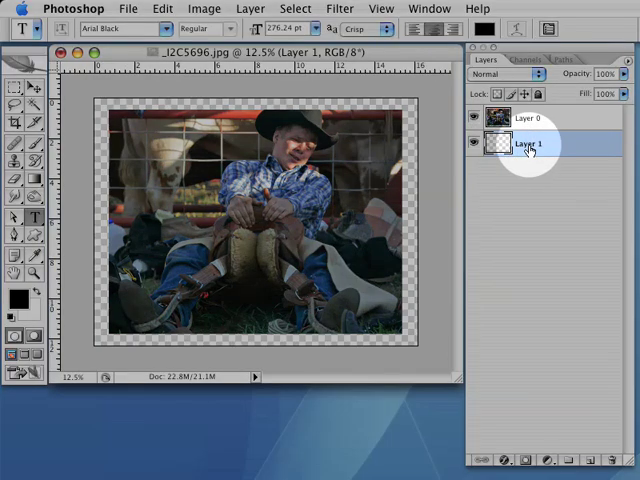
# - Fill Layer 1 with the custom light gray color #f2f2f2
pyautogui.click(163, 8)
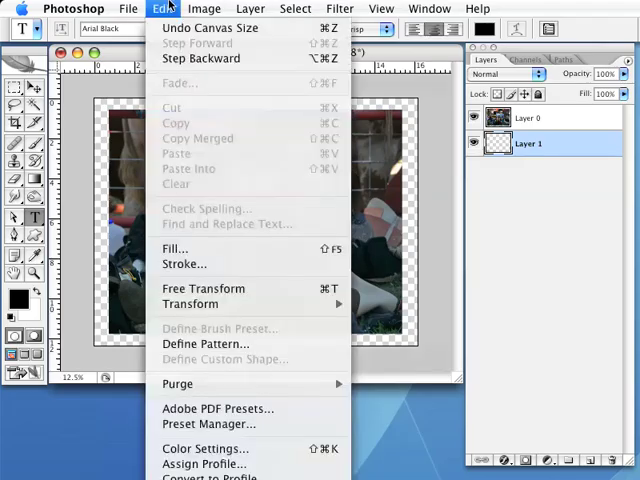
pyautogui.moveTo(174, 248)
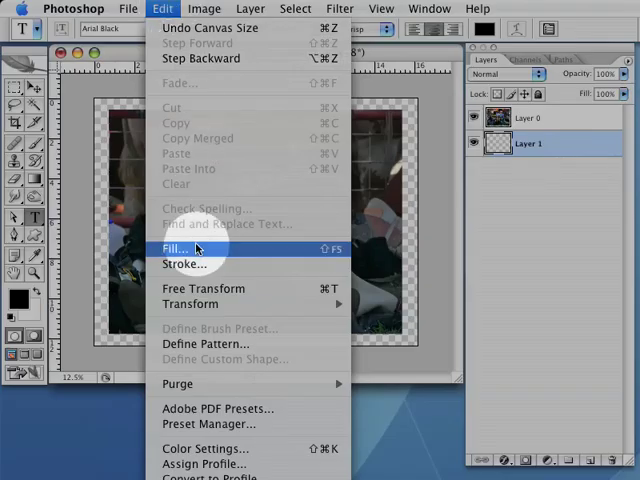
pyautogui.click(174, 248)
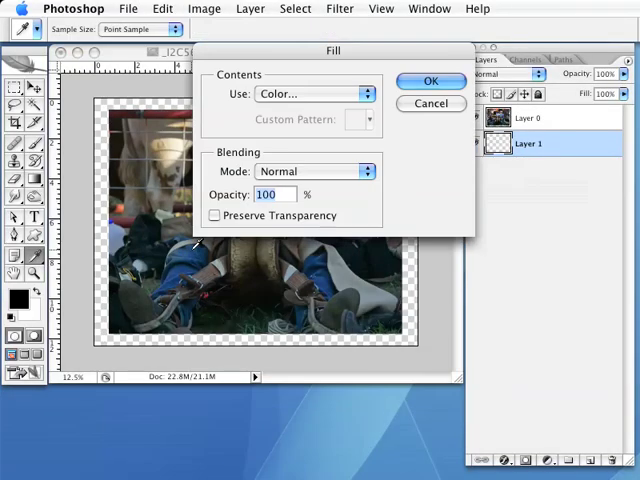
pyautogui.moveTo(333, 50); pyautogui.dragTo(300, 134)
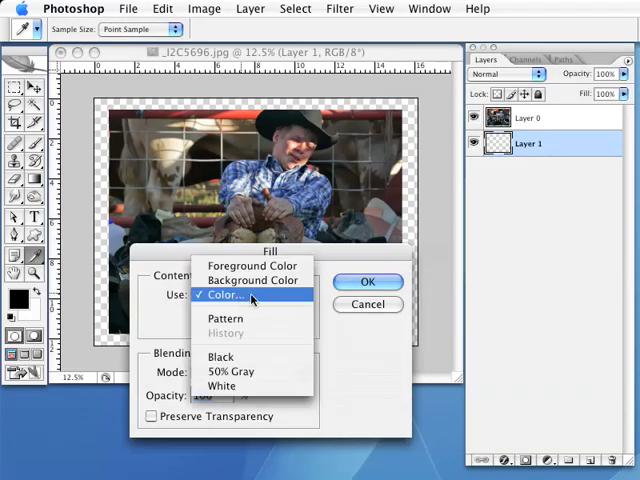
pyautogui.moveTo(300, 300)
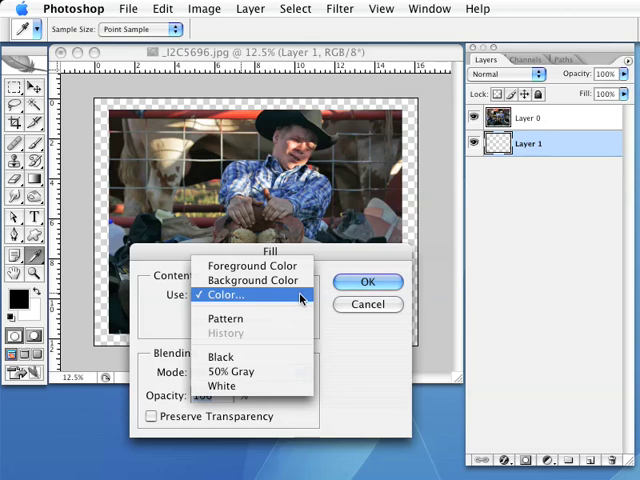
pyautogui.click(224, 294)
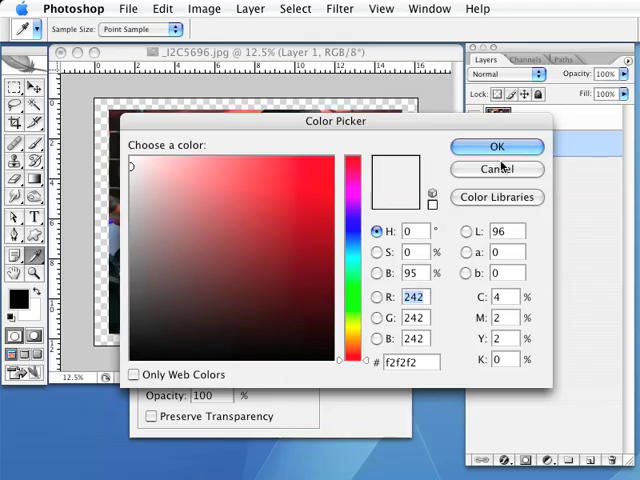
pyautogui.click(497, 146)
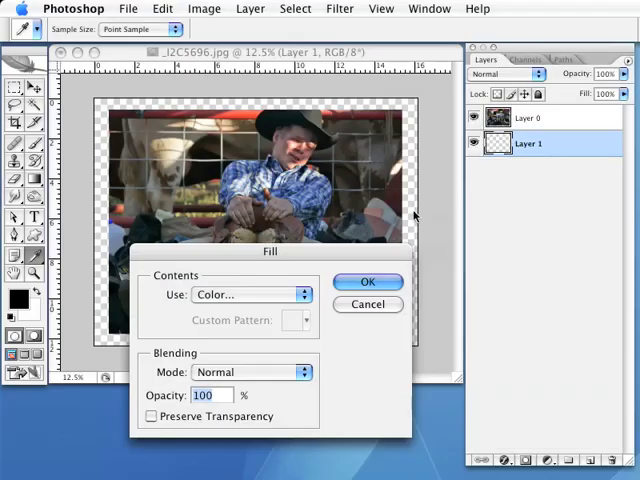
pyautogui.moveTo(270, 251); pyautogui.dragTo(258, 138)
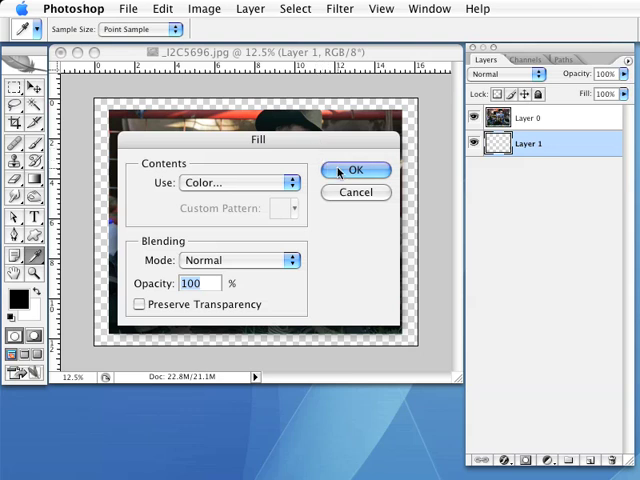
pyautogui.click(356, 170)
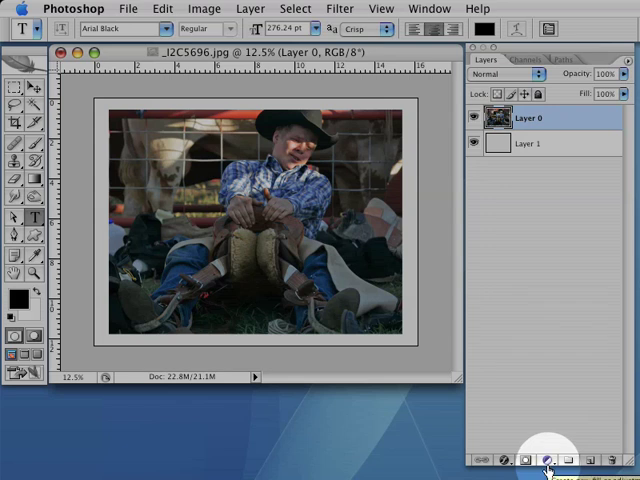
# - Add a colorized Hue/Saturation adjustment layer with hue 24 and saturation 11
pyautogui.click(548, 459)
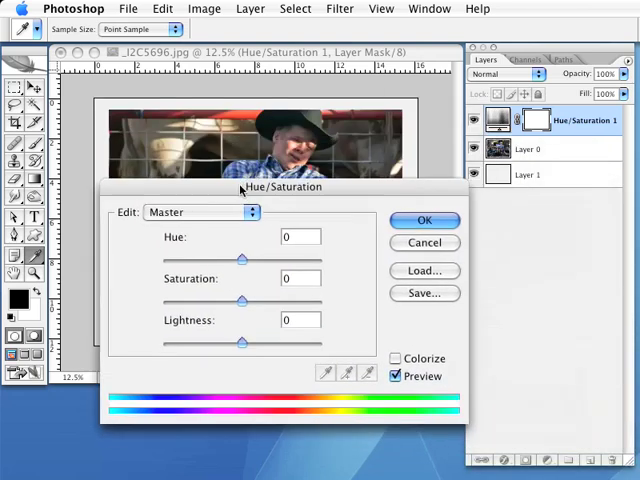
pyautogui.moveTo(282, 187); pyautogui.dragTo(267, 220)
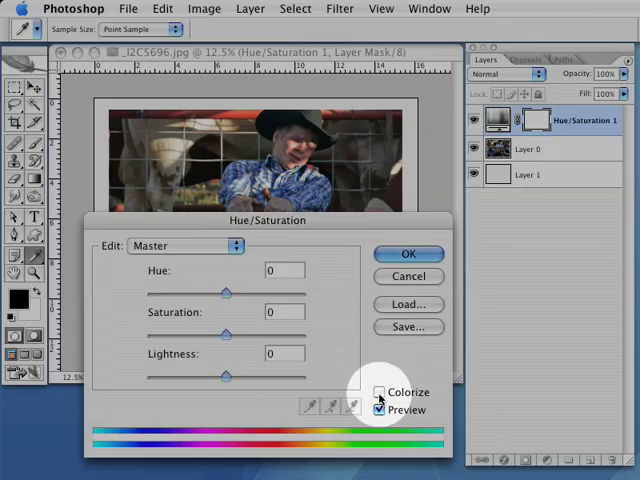
pyautogui.click(380, 391)
pyautogui.write('7')
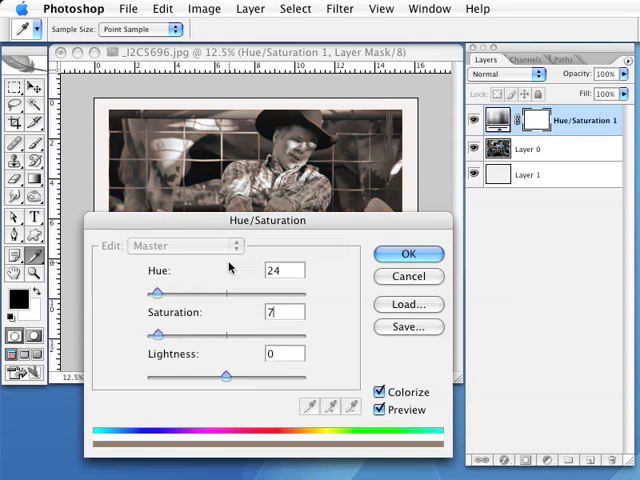
pyautogui.moveTo(158, 352)
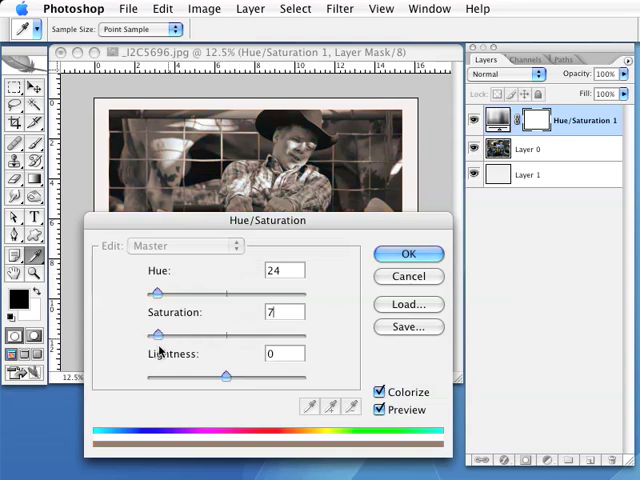
pyautogui.moveTo(157, 334); pyautogui.dragTo(172, 334)
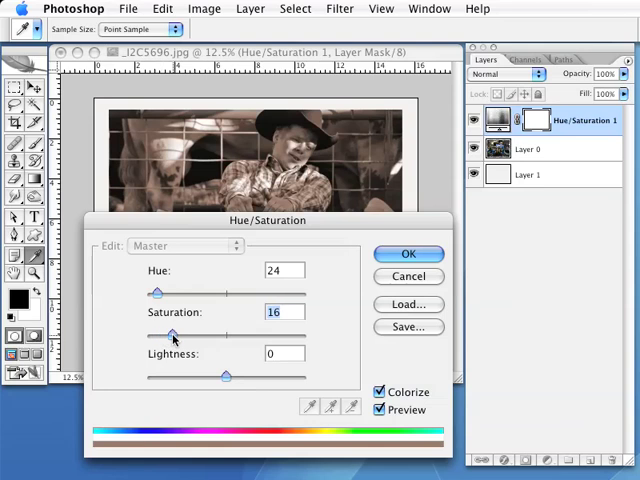
pyautogui.moveTo(175, 332); pyautogui.dragTo(310, 332)
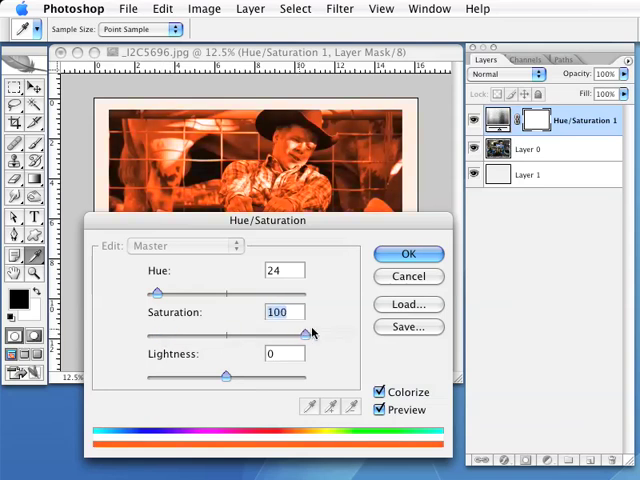
pyautogui.moveTo(308, 332); pyautogui.dragTo(178, 332)
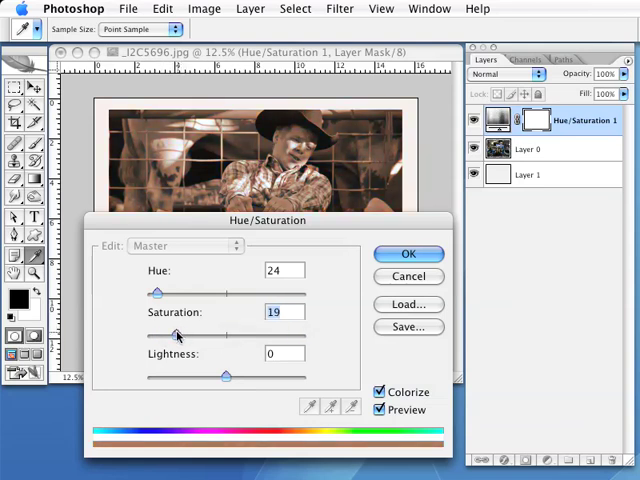
pyautogui.moveTo(178, 333); pyautogui.dragTo(168, 333)
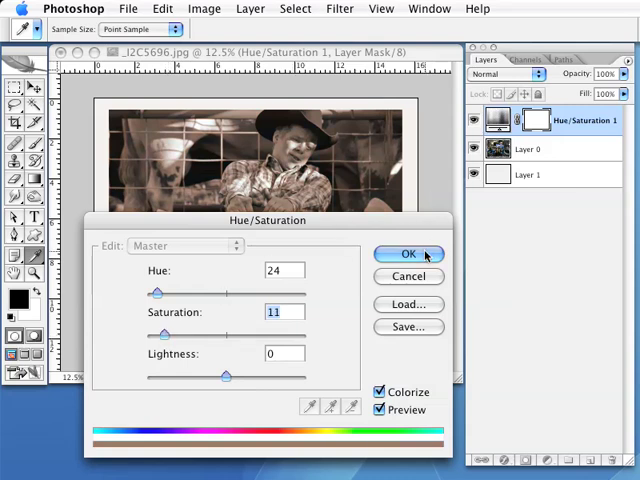
pyautogui.click(408, 254)
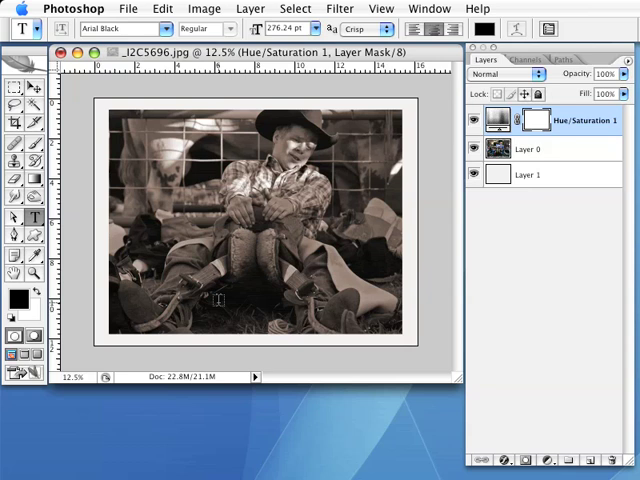
pyautogui.moveTo(555, 172)
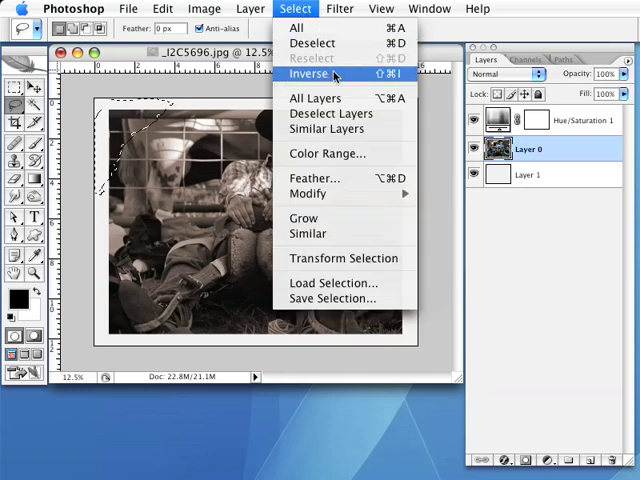
# - Invert the rough corner selection and add a layer mask to Layer 0
pyautogui.click(312, 73)
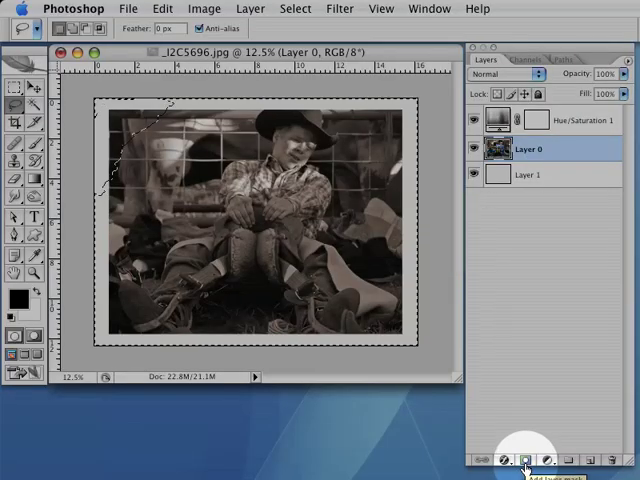
pyautogui.click(526, 460)
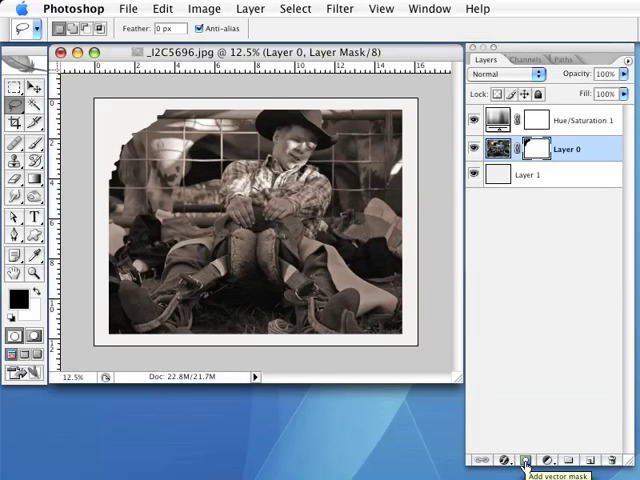
pyautogui.moveTo(563, 169)
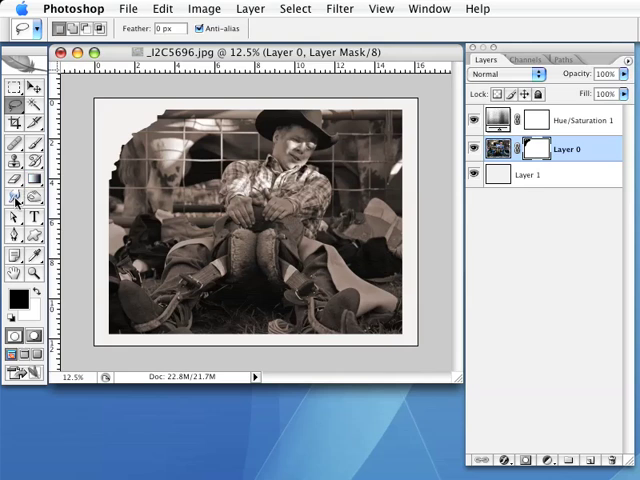
# - Select the Smudge tool from the toolbox
pyautogui.click(15, 194)
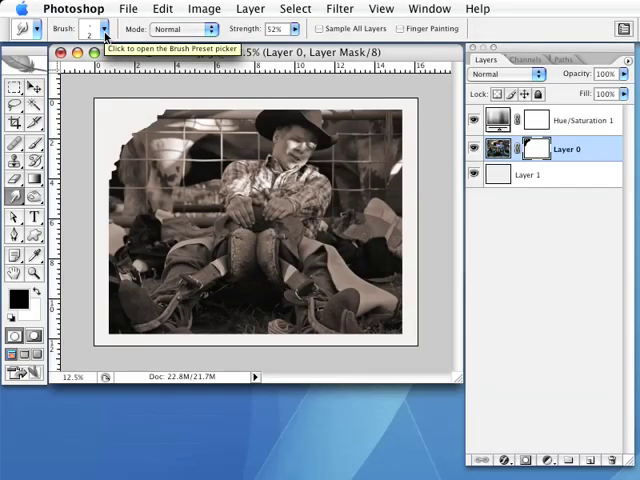
pyautogui.moveTo(175, 28)
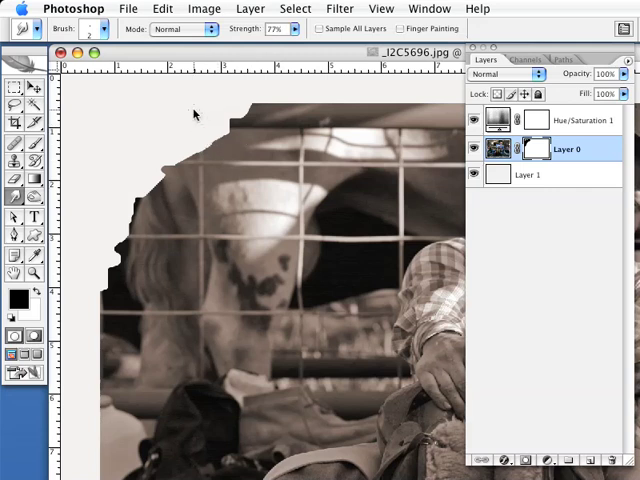
pyautogui.moveTo(211, 153)
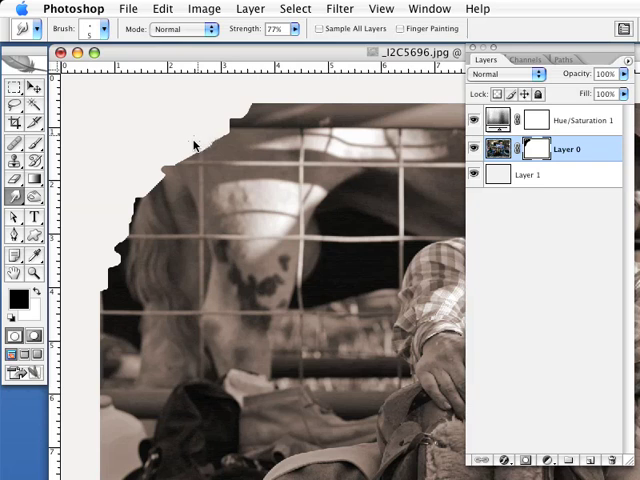
pyautogui.moveTo(213, 146)
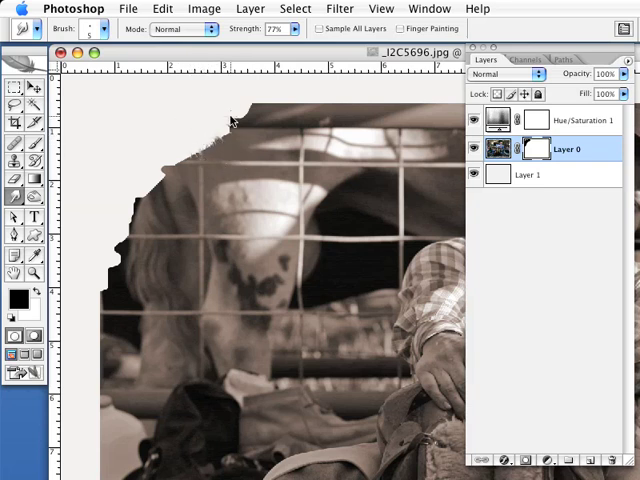
pyautogui.moveTo(223, 85)
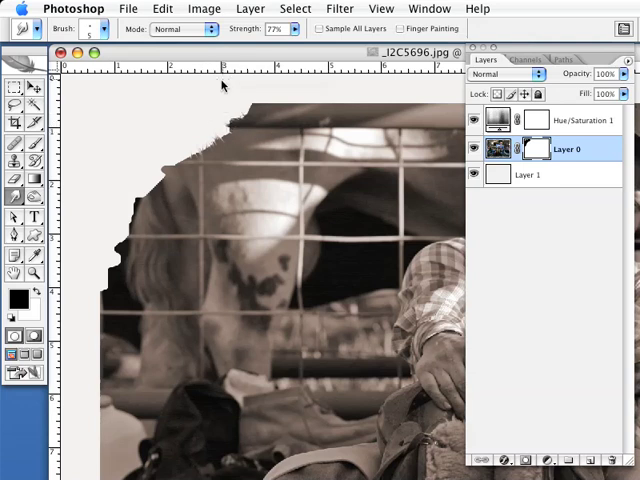
pyautogui.moveTo(213, 113)
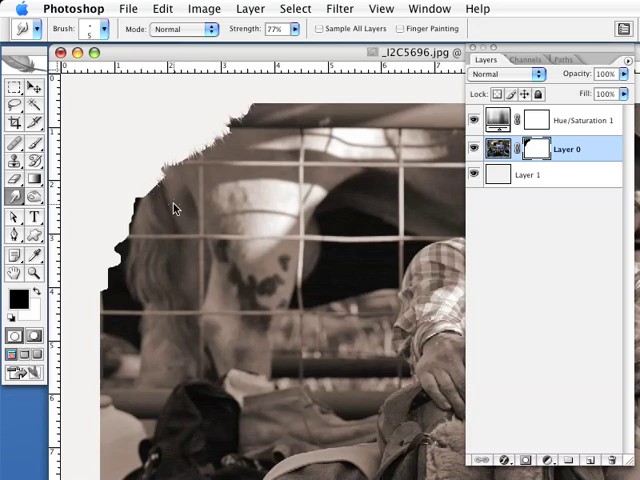
pyautogui.moveTo(133, 193)
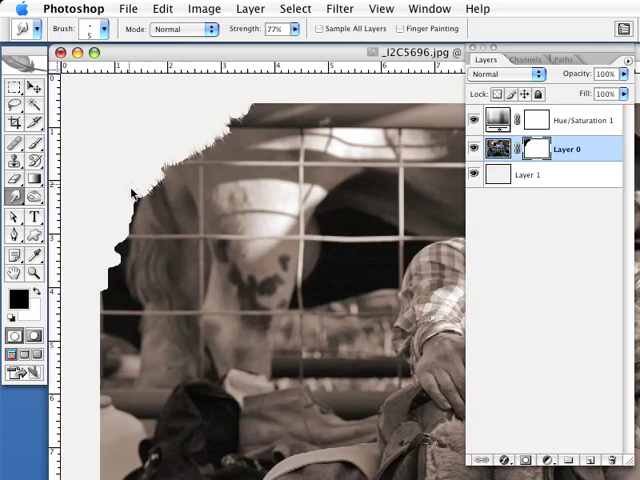